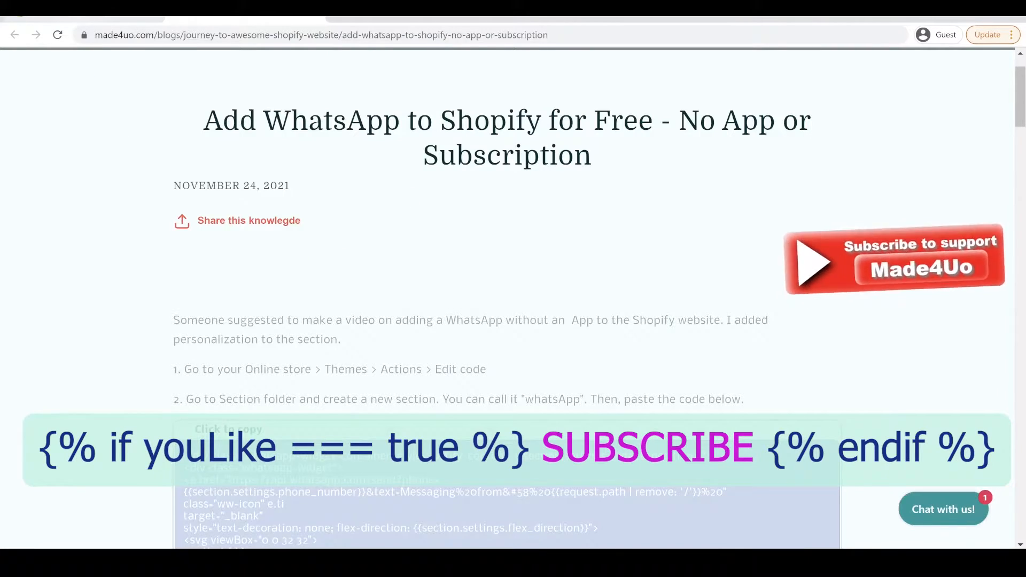
Reach the Dawn theme's Edit code page from Online Store > Themes.
click(54, 359)
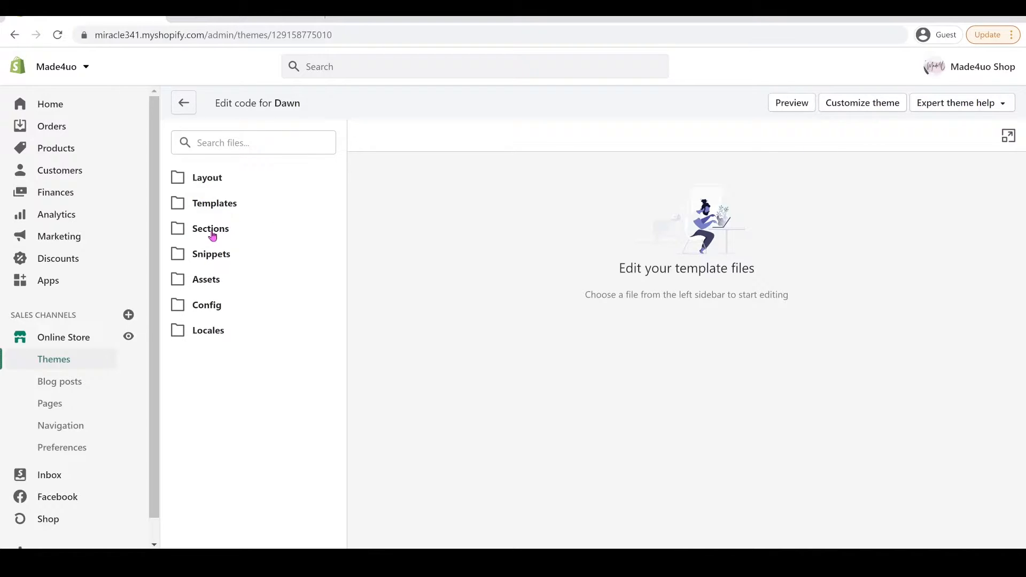
Create a new section file named whatsApp under the Sections folder.
click(210, 229)
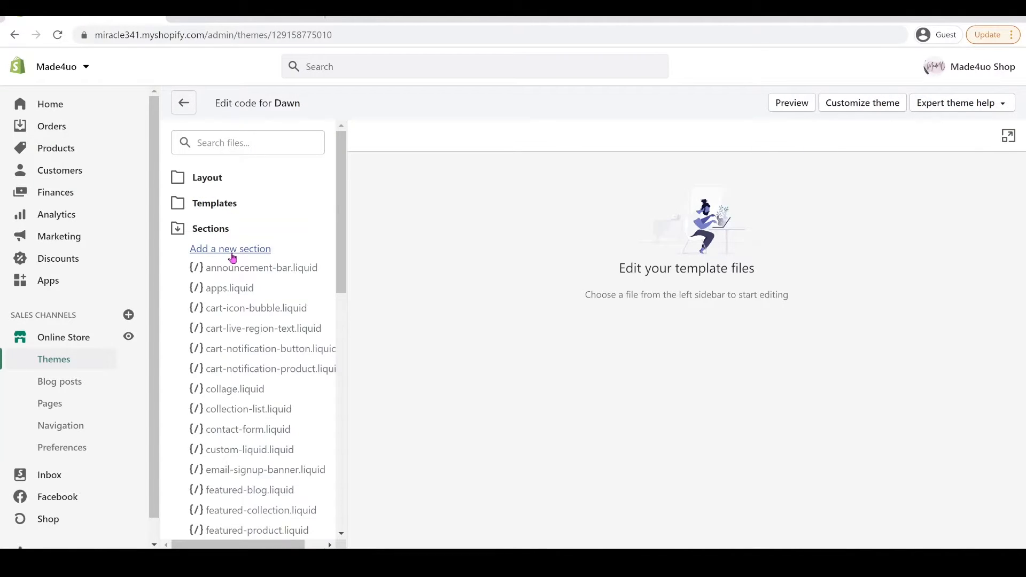
click(230, 249)
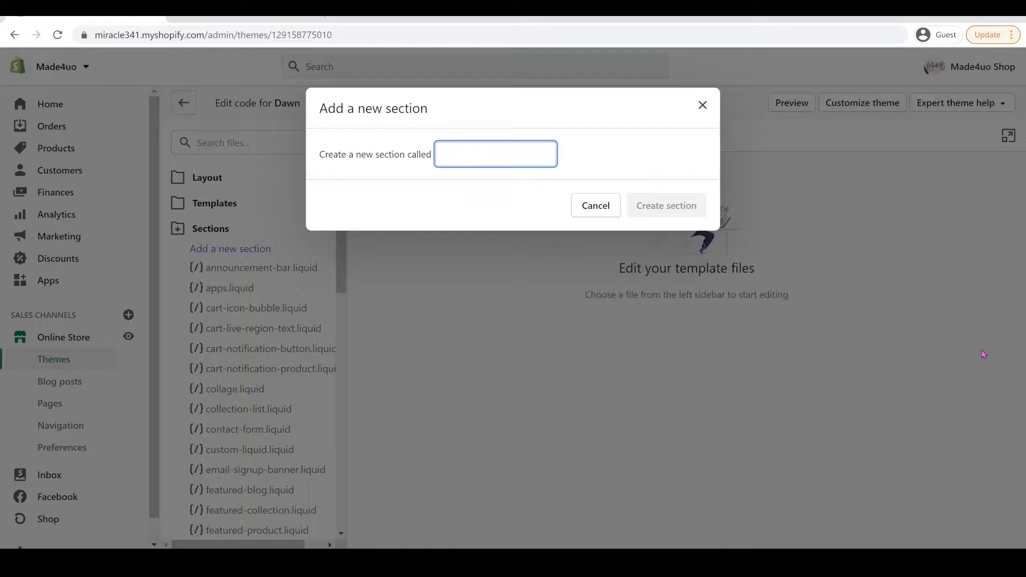
text(whatsApp)
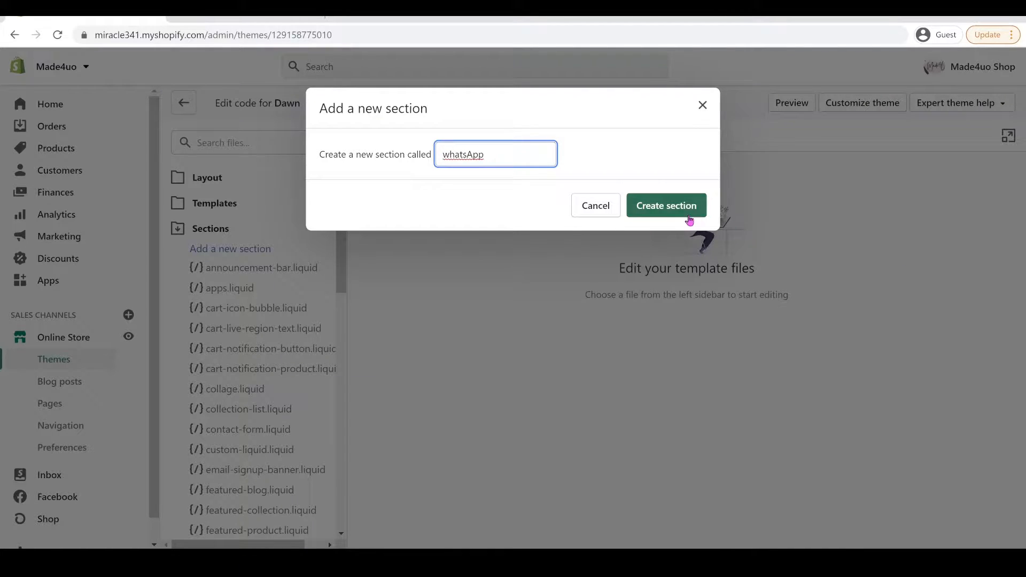
click(666, 205)
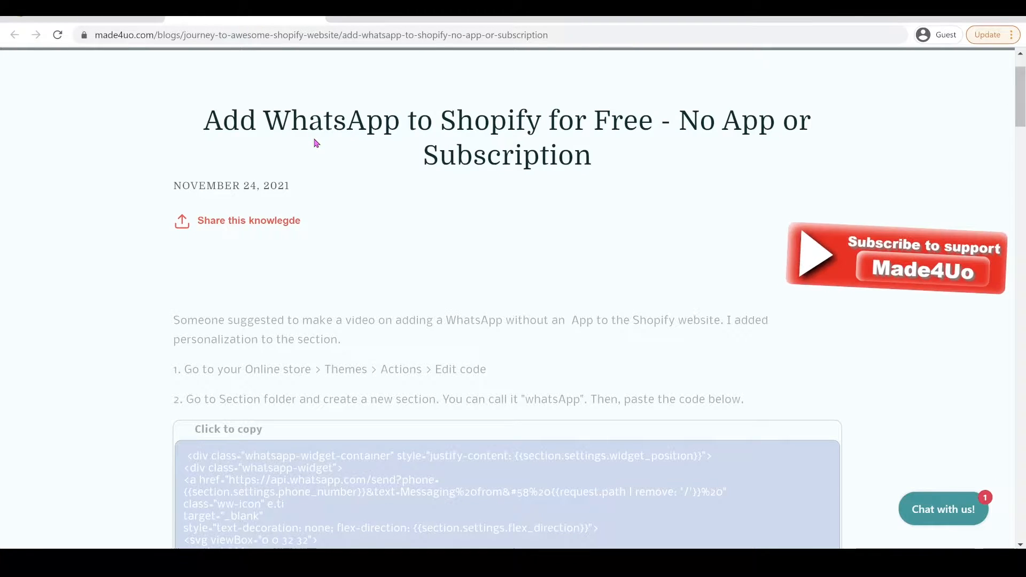
Replace whatsApp.liquid's default code with the copied WhatsApp widget code and save it.
scroll(down, 3)
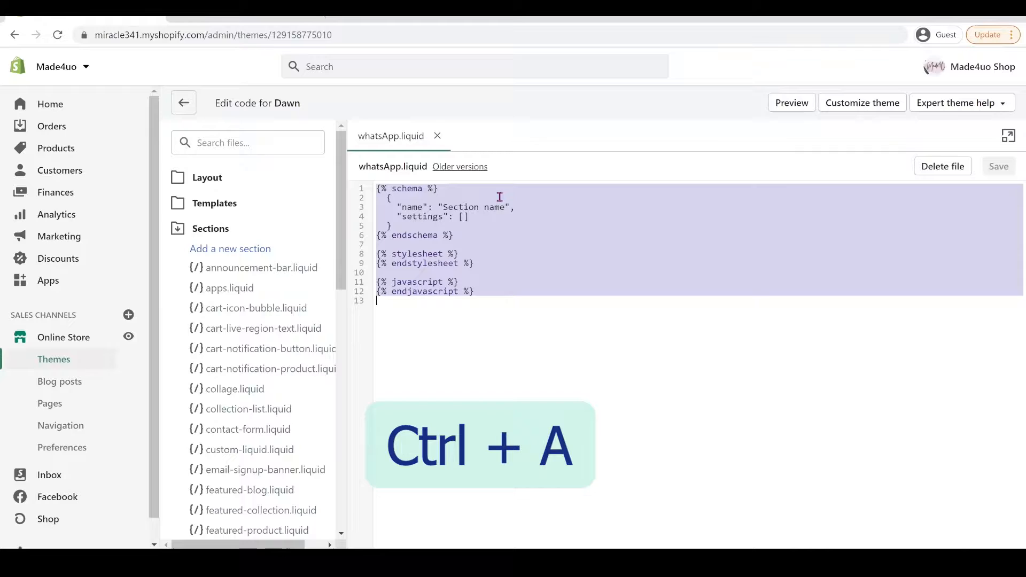
key(ctrl+a)
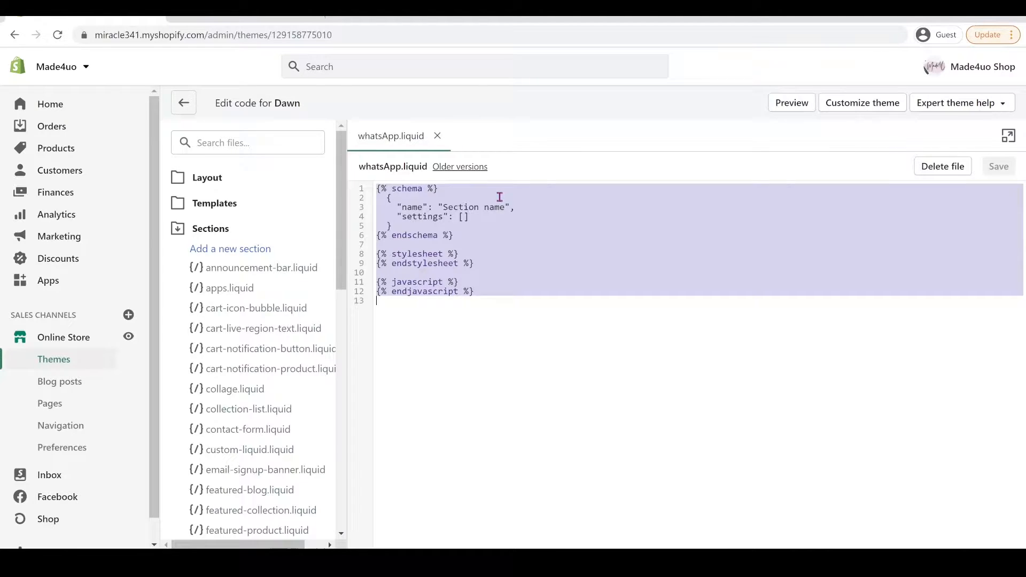
key(ctrl+v)
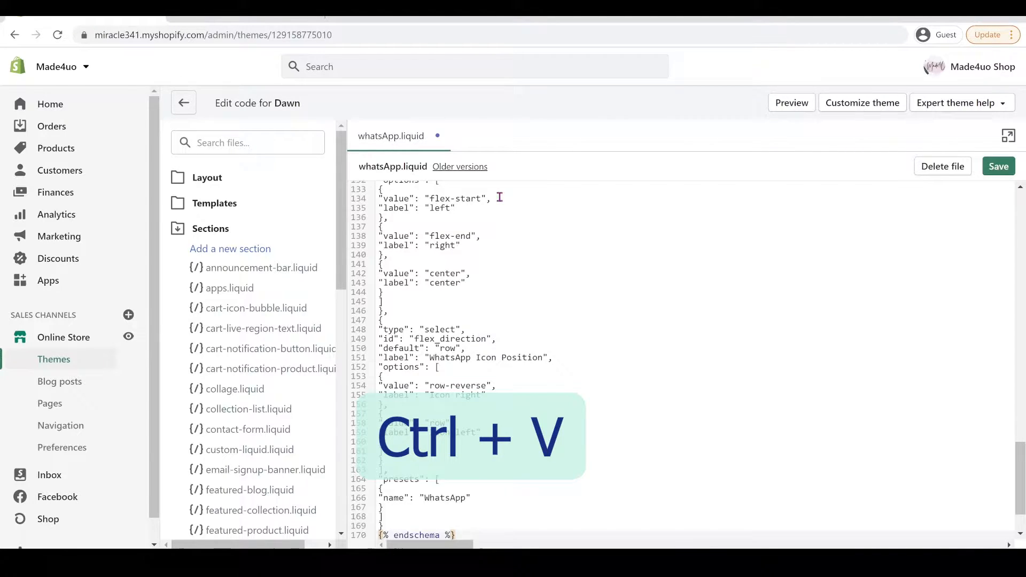
key(ctrl+s)
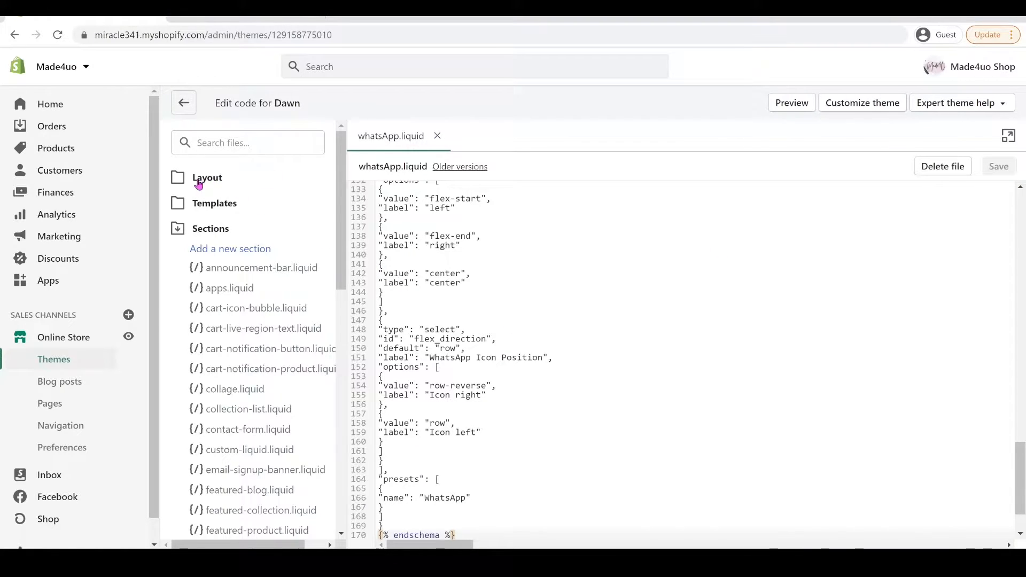
Open theme.liquid from the Layout folder and scroll through it.
click(206, 177)
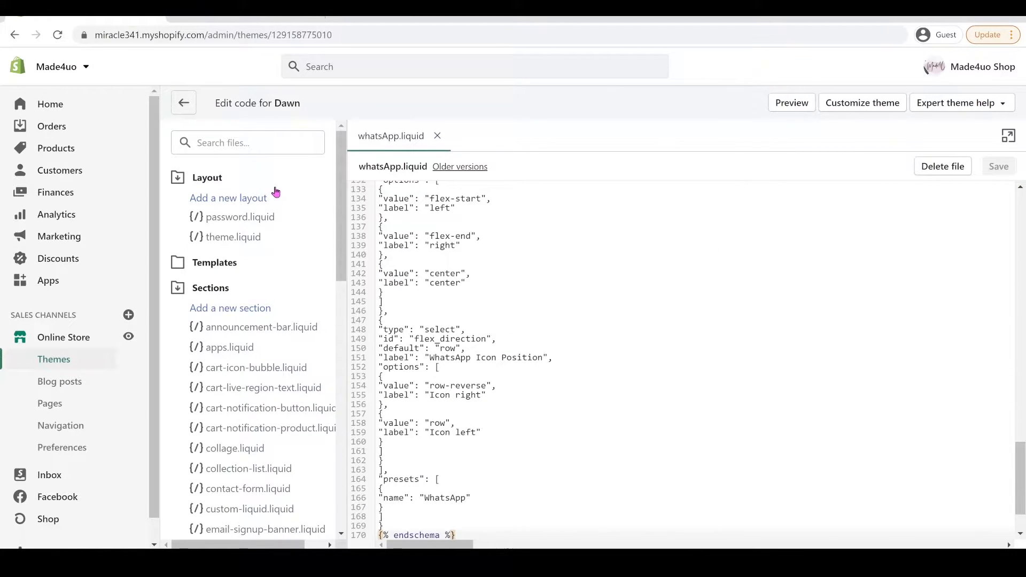
mouse_move(232, 238)
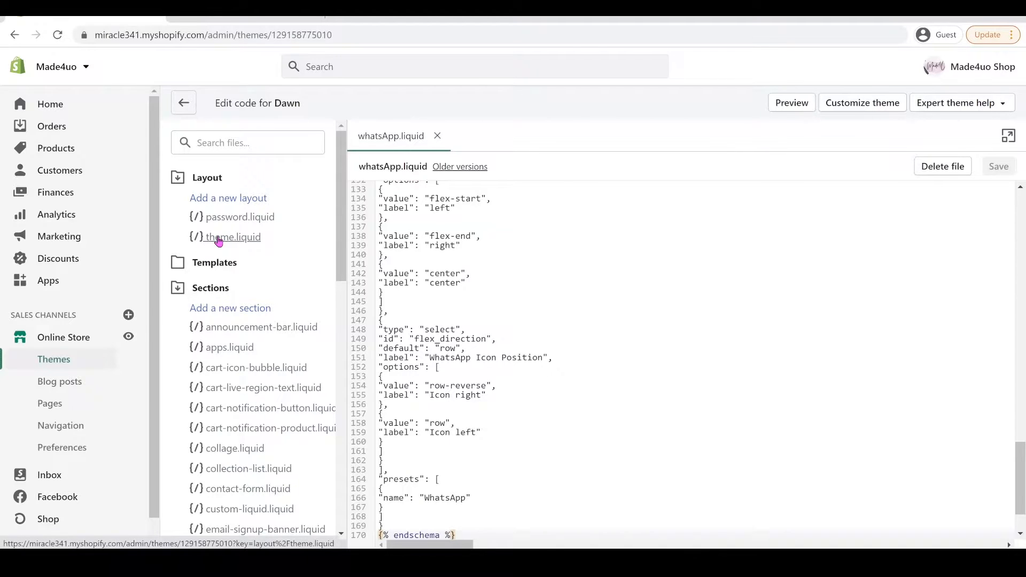
click(232, 238)
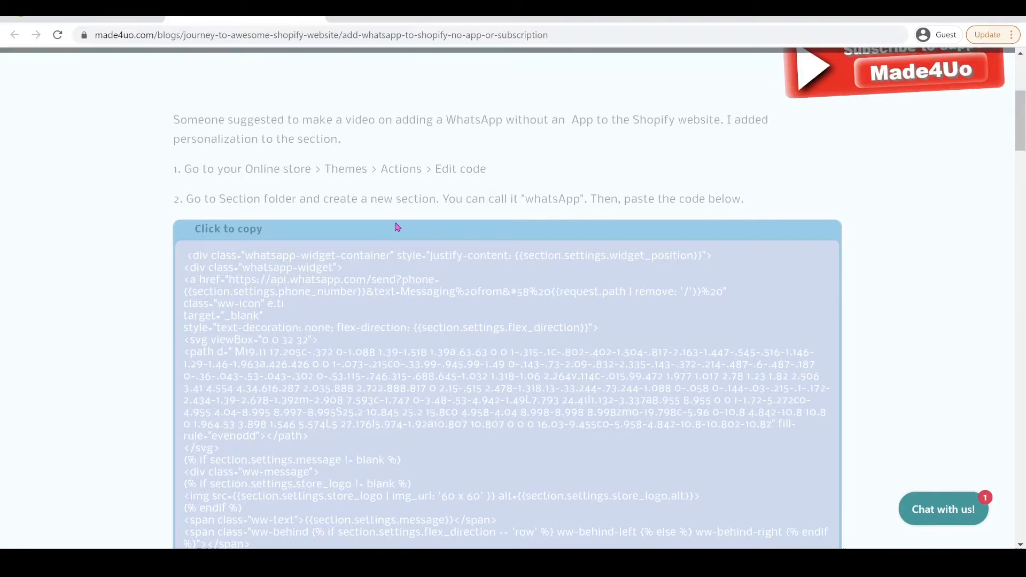
scroll(down, 3)
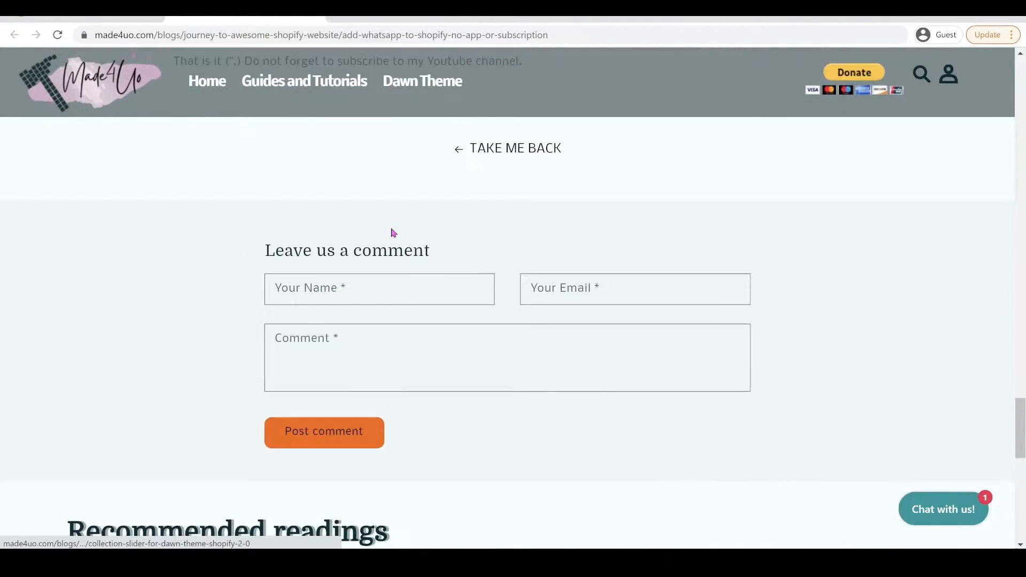
scroll(up, 3)
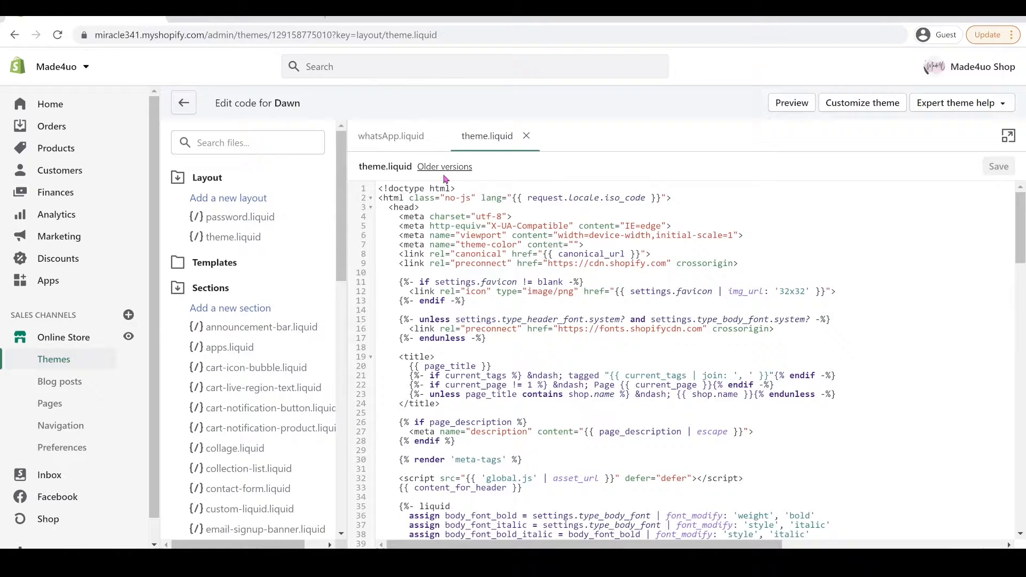
scroll(down, 3)
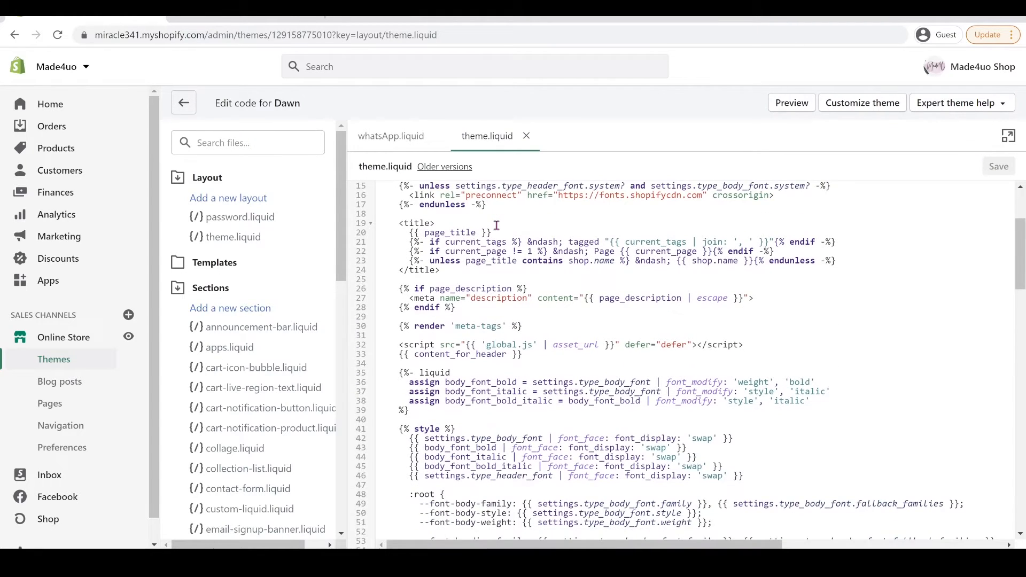
scroll(down, 3)
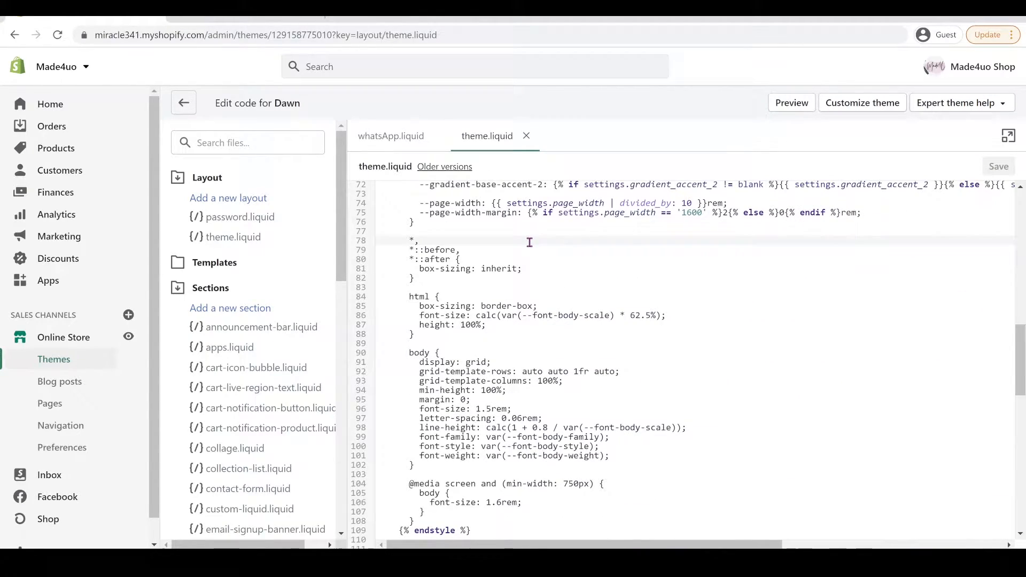
Find 'footer' in theme.liquid, add {% section 'whatsApp' %} below it and save.
key(ctrl+f)
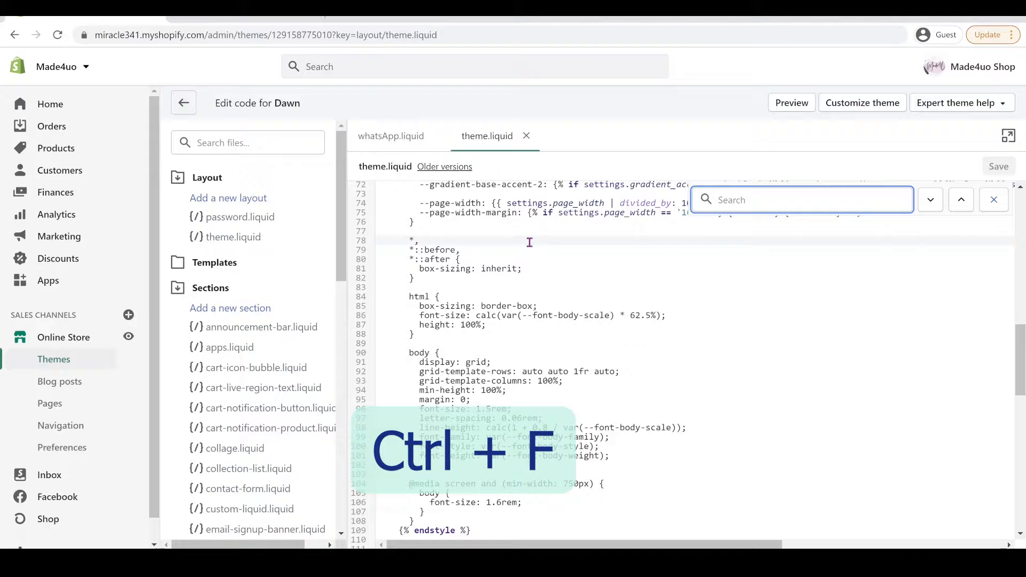
text(footer)
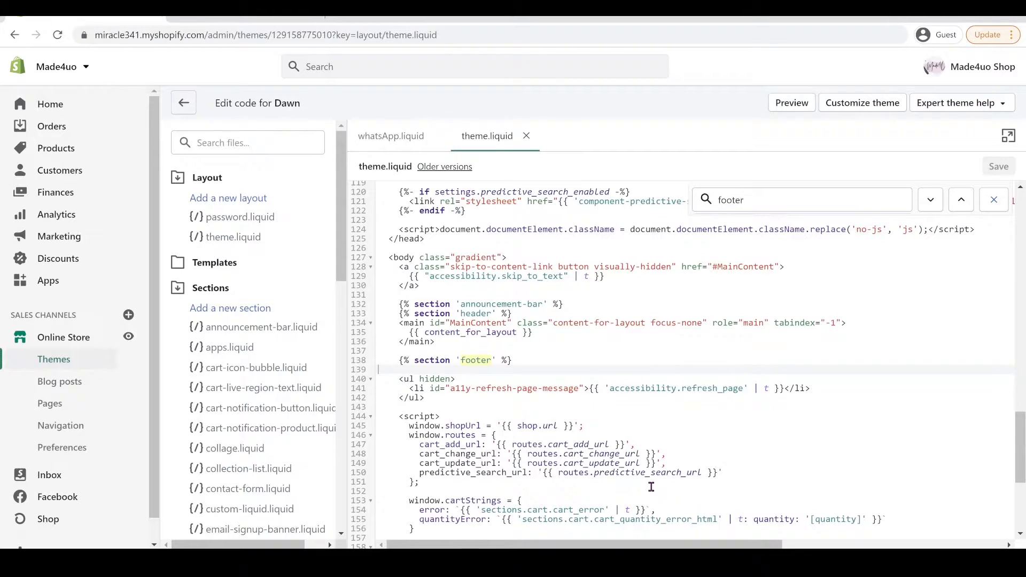
text({% section 'whatsApp' %})
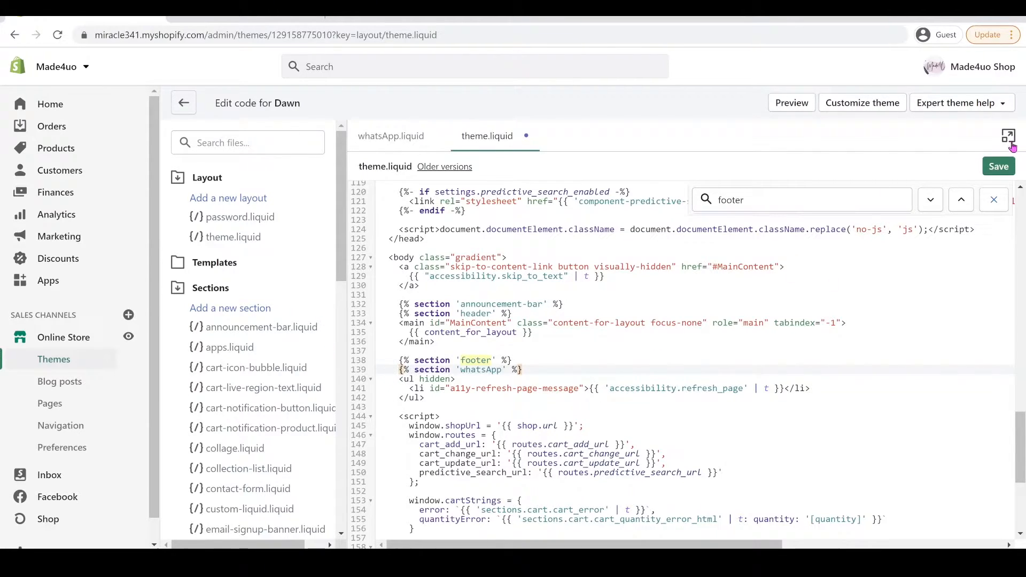
click(998, 167)
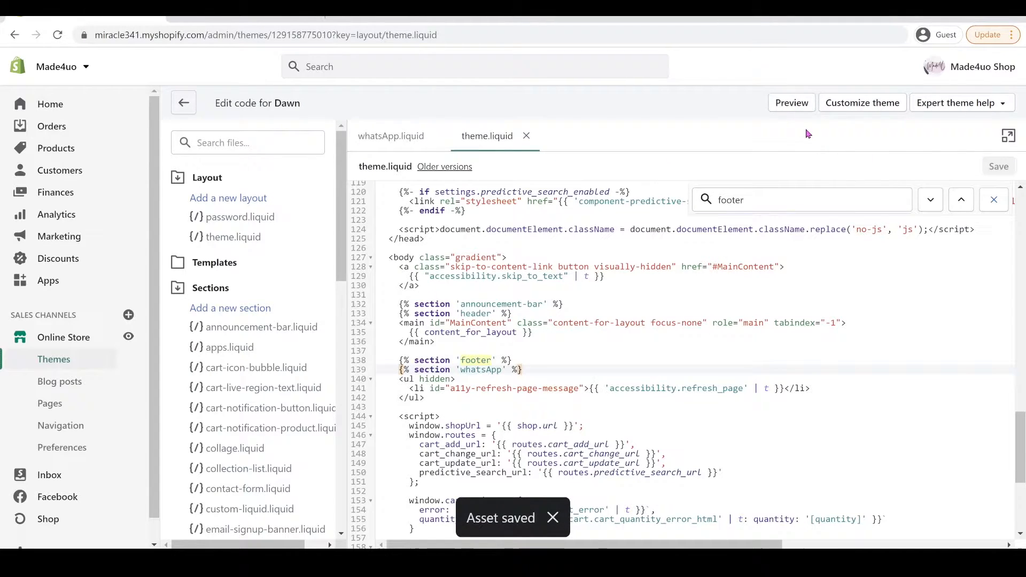
right_click(862, 103)
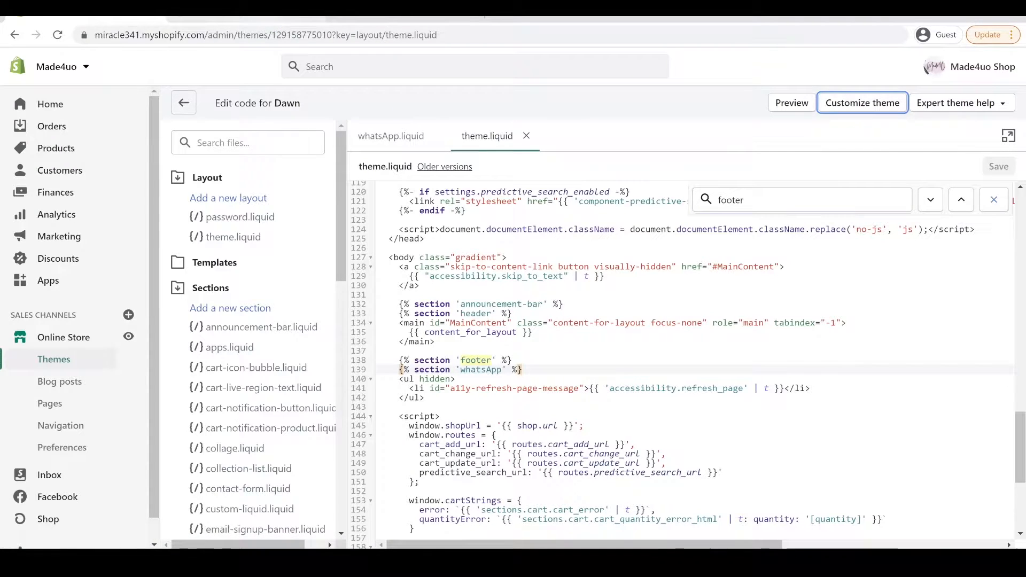
click(862, 102)
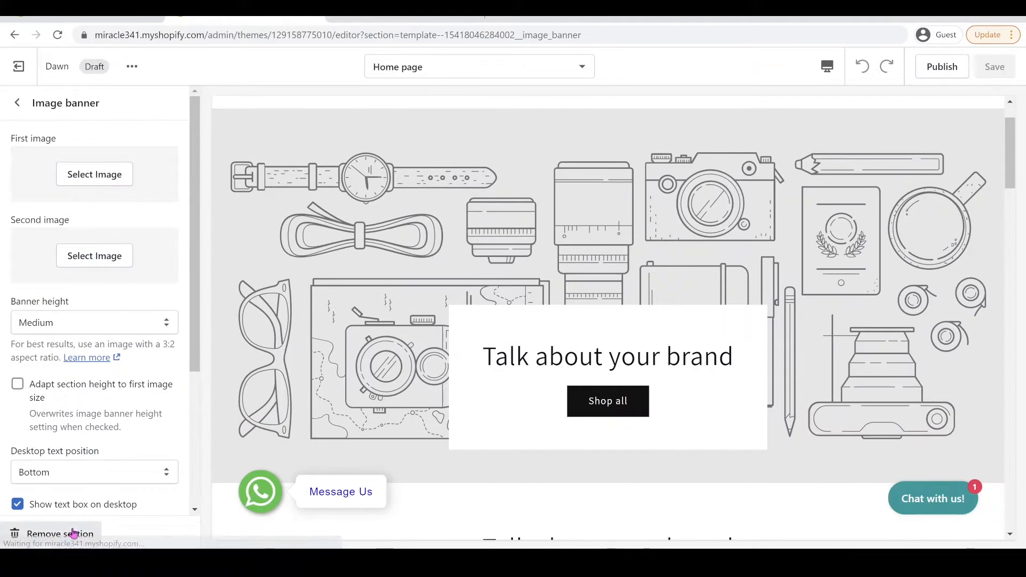
click(60, 533)
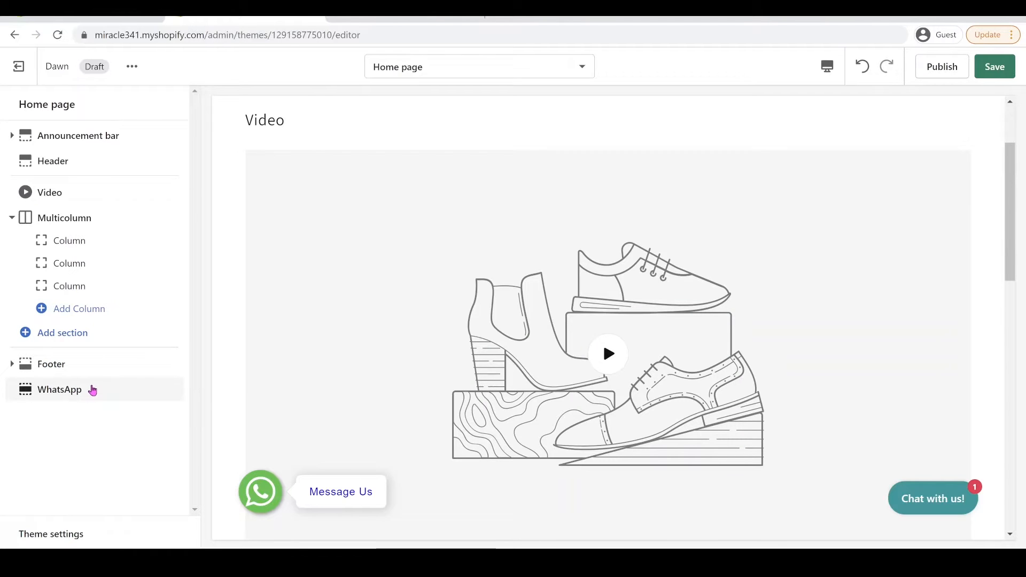
click(59, 389)
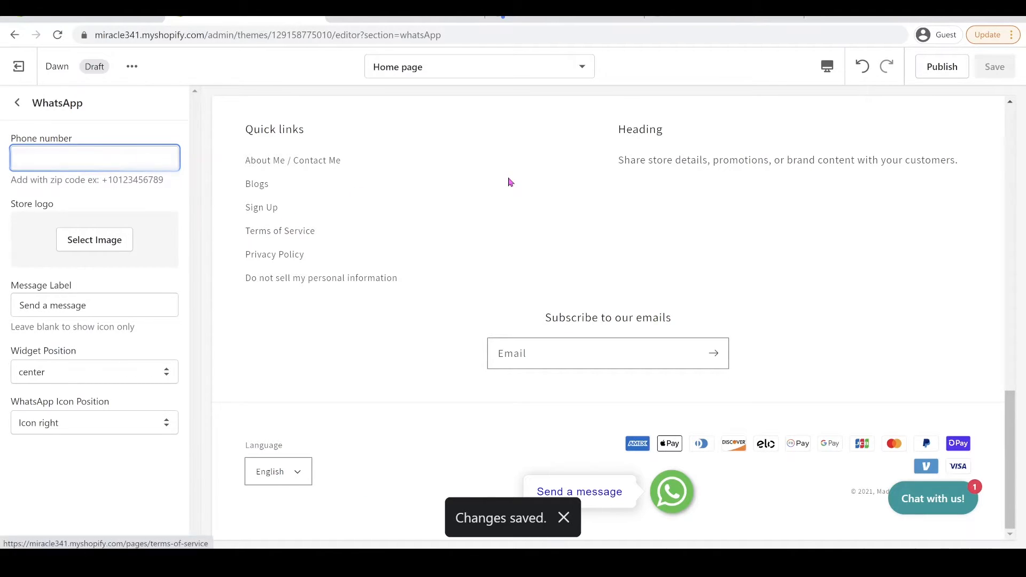
text(+10123456789)
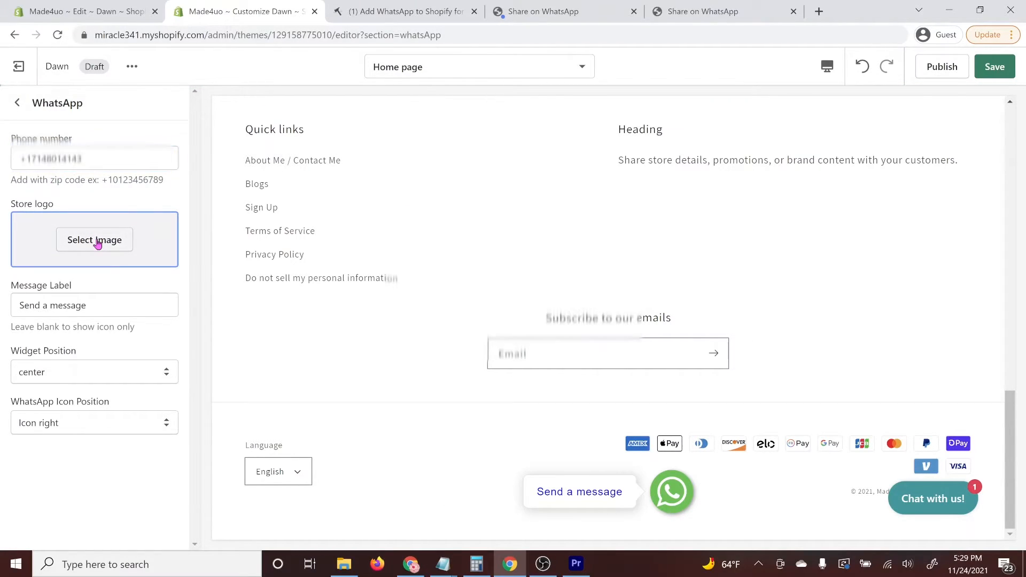
Choose the pink store logo image from the Images library for the widget.
click(94, 239)
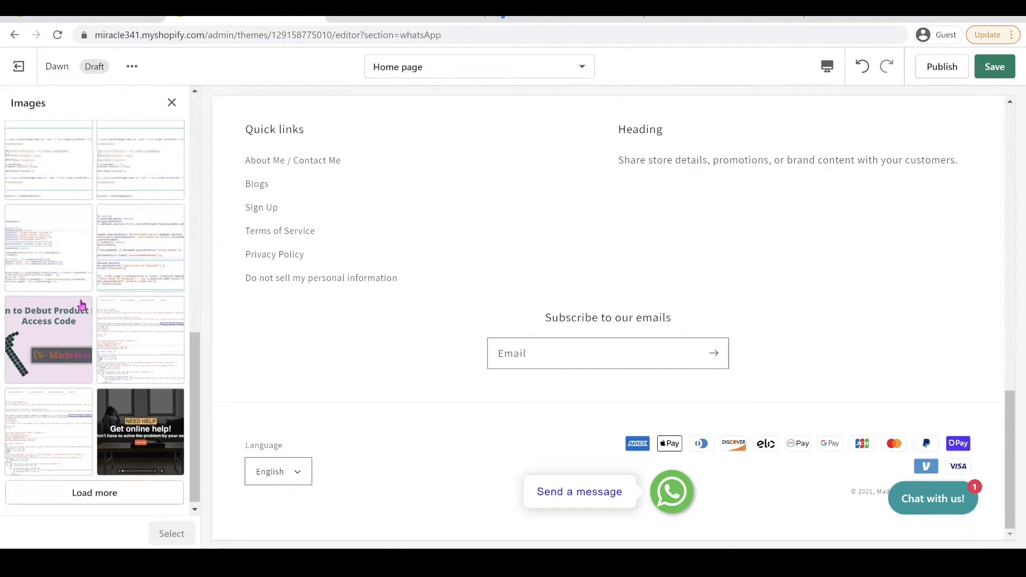
scroll(down, 3)
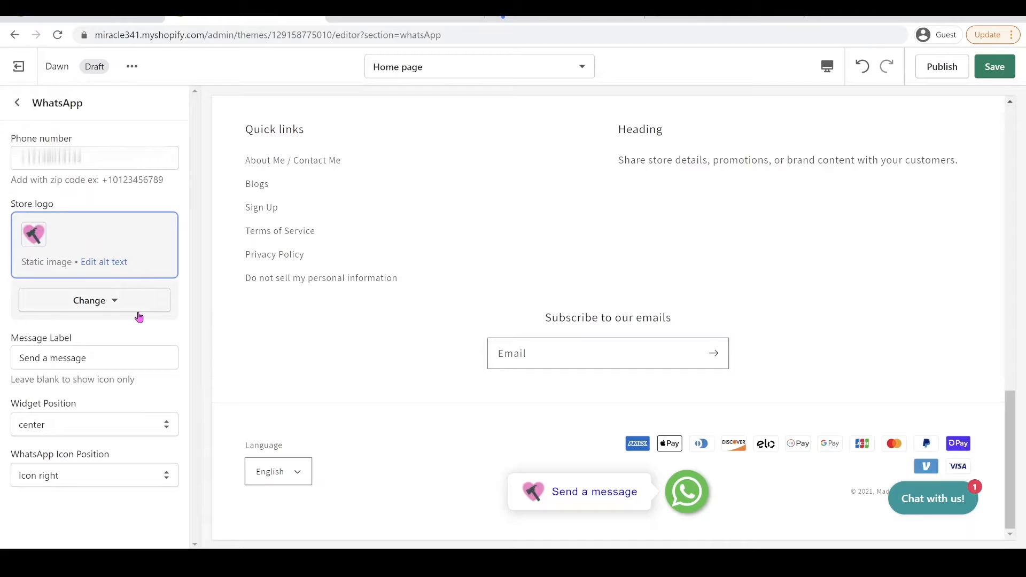
Extend the Message Label to read 'Send a message to Made4uo'.
click(94, 357)
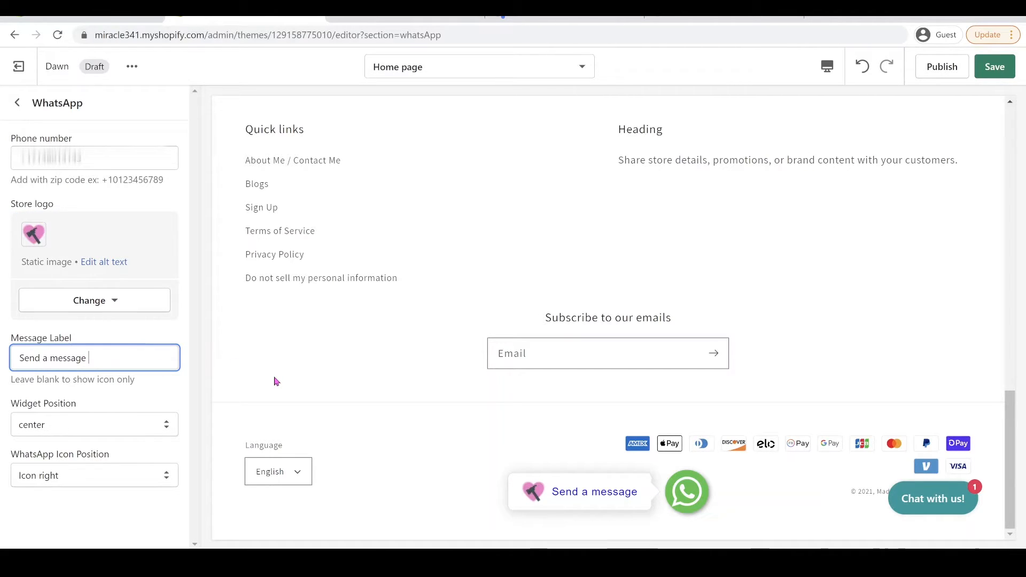
text(to)
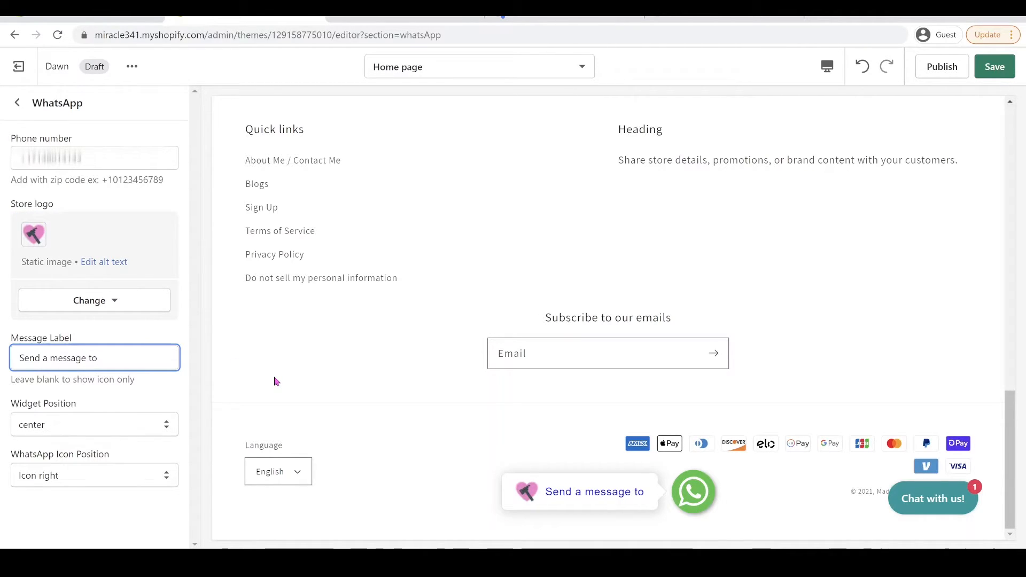
text(Made4uo)
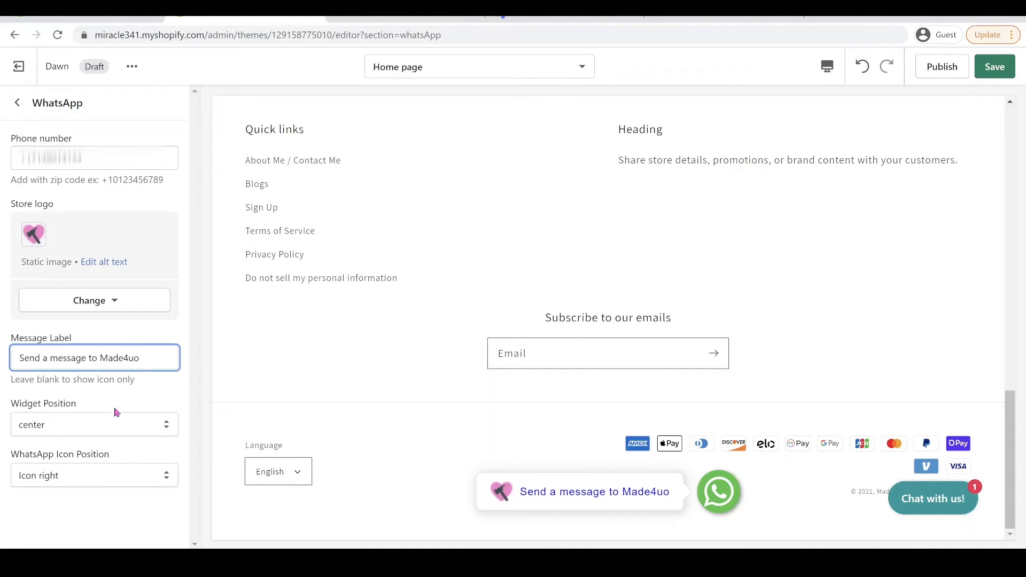
Try Widget Position right, return it to center, and set WhatsApp Icon Position to Icon left.
click(95, 425)
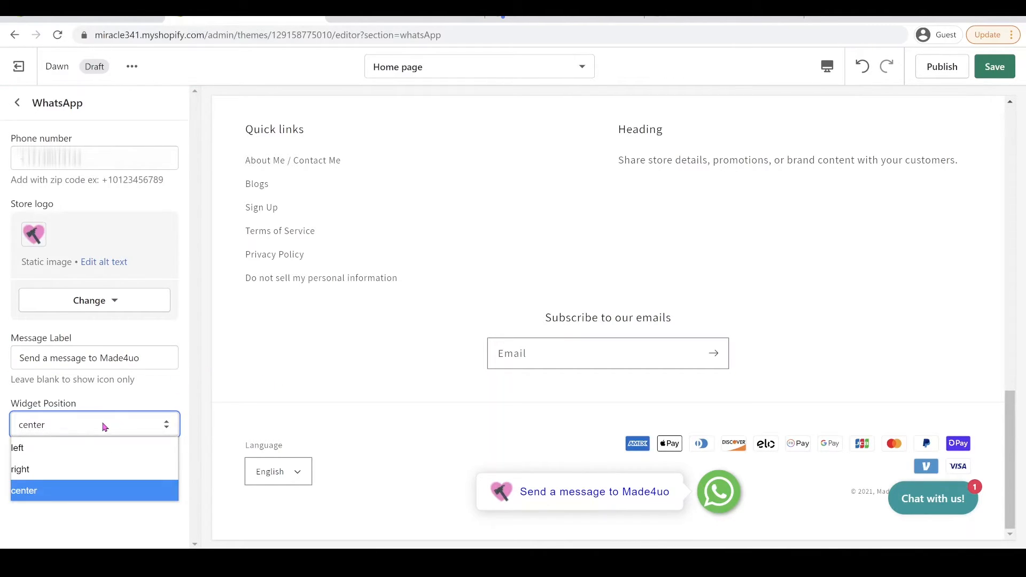
click(20, 469)
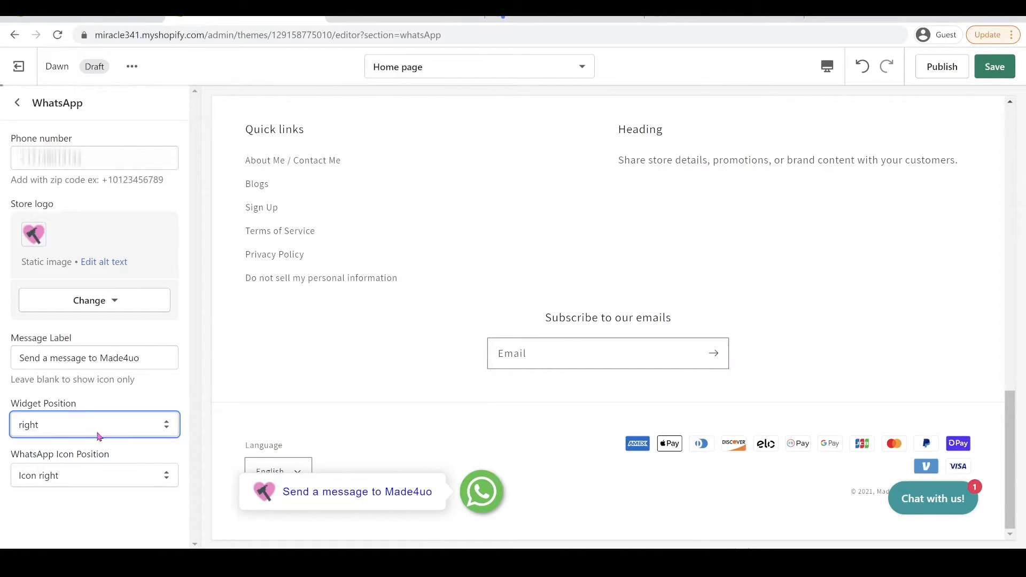
click(94, 424)
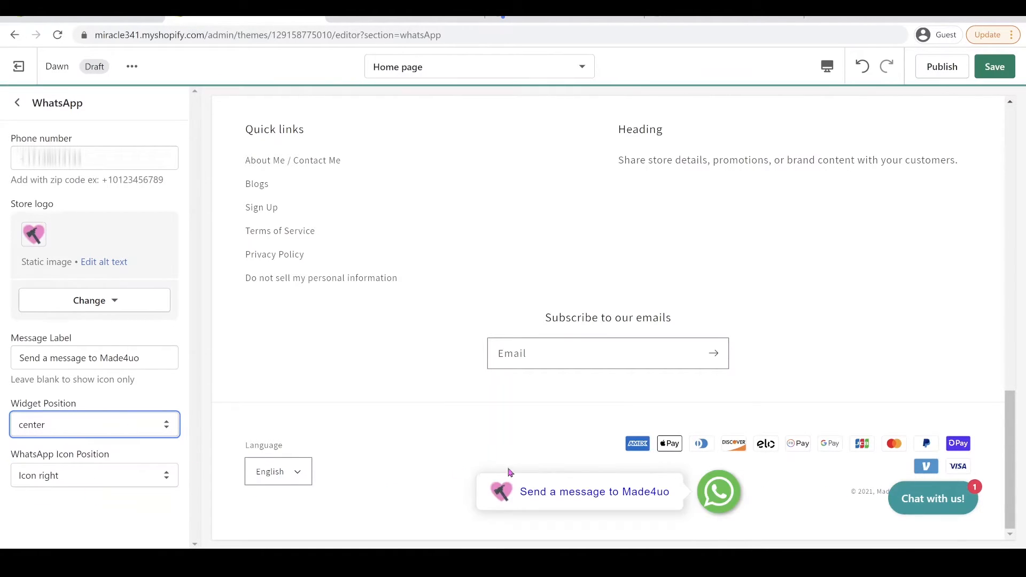
click(94, 475)
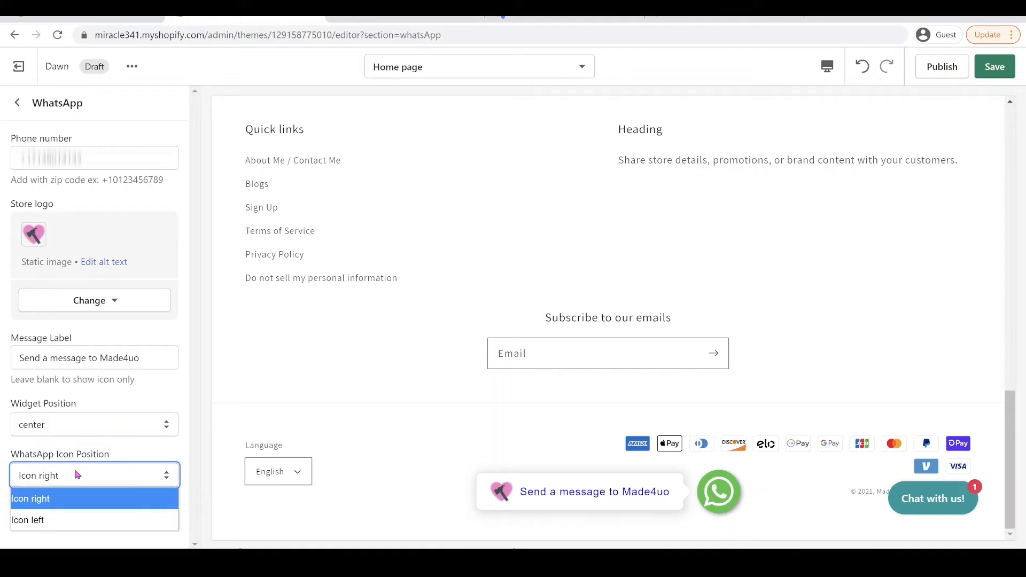
mouse_move(74, 509)
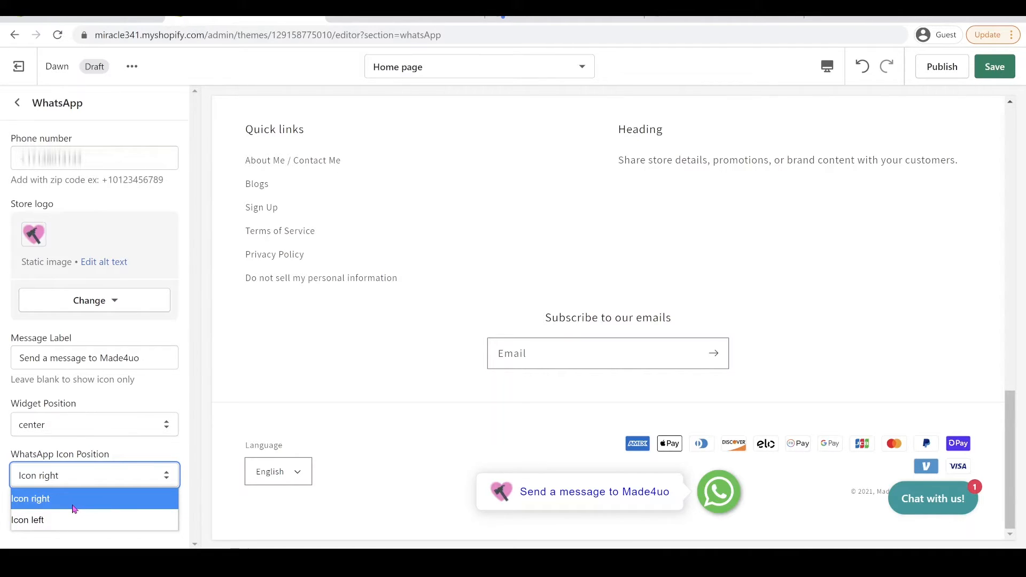
click(28, 519)
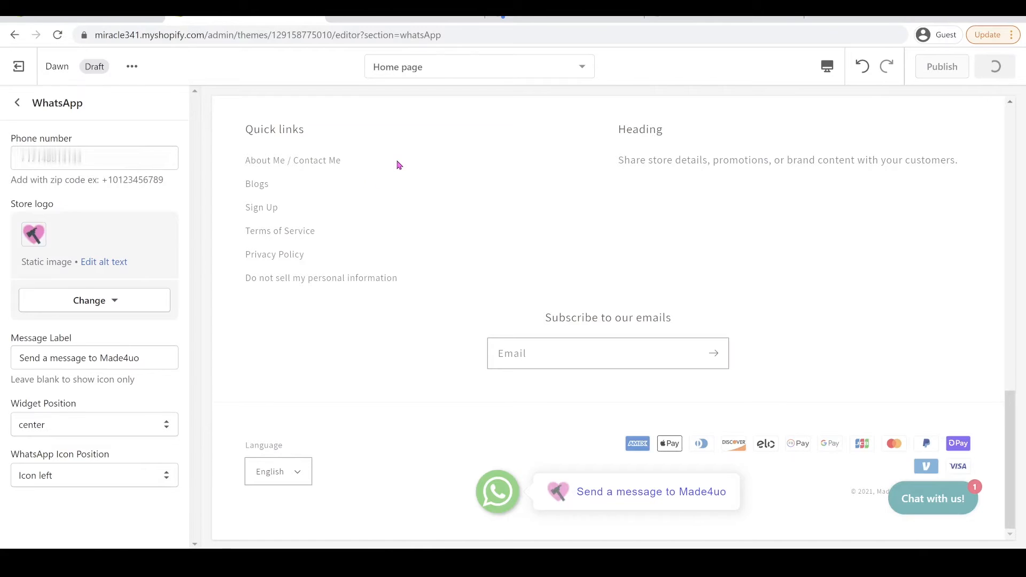
Preview the Dawn storefront from the code editor and hide the preview bar.
click(993, 66)
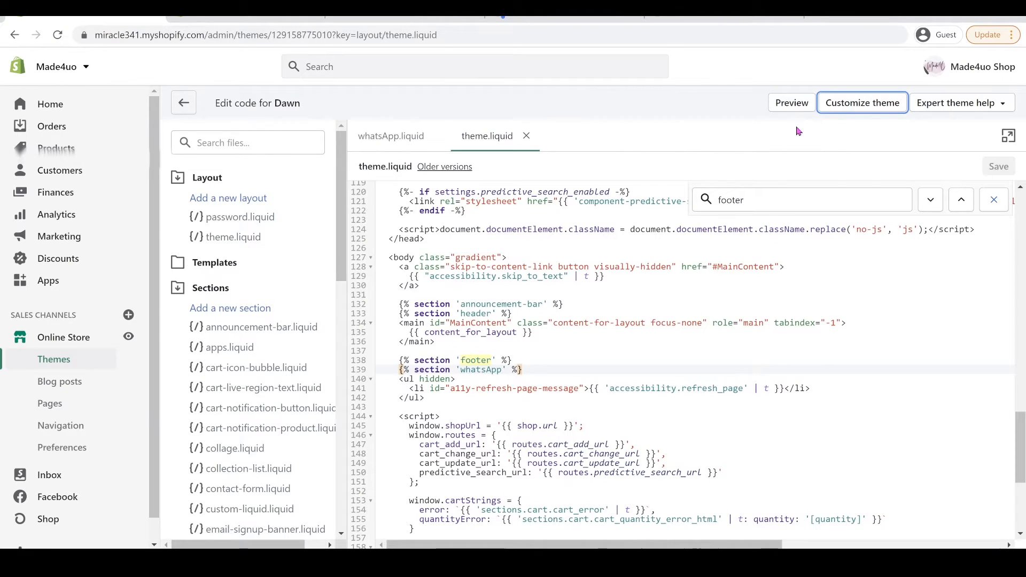
click(791, 102)
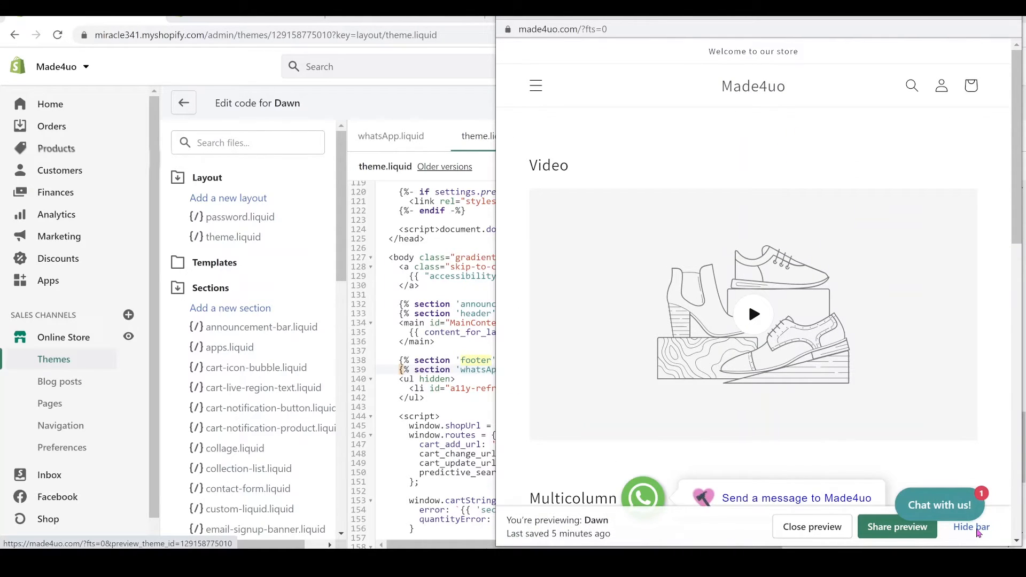
mouse_move(971, 527)
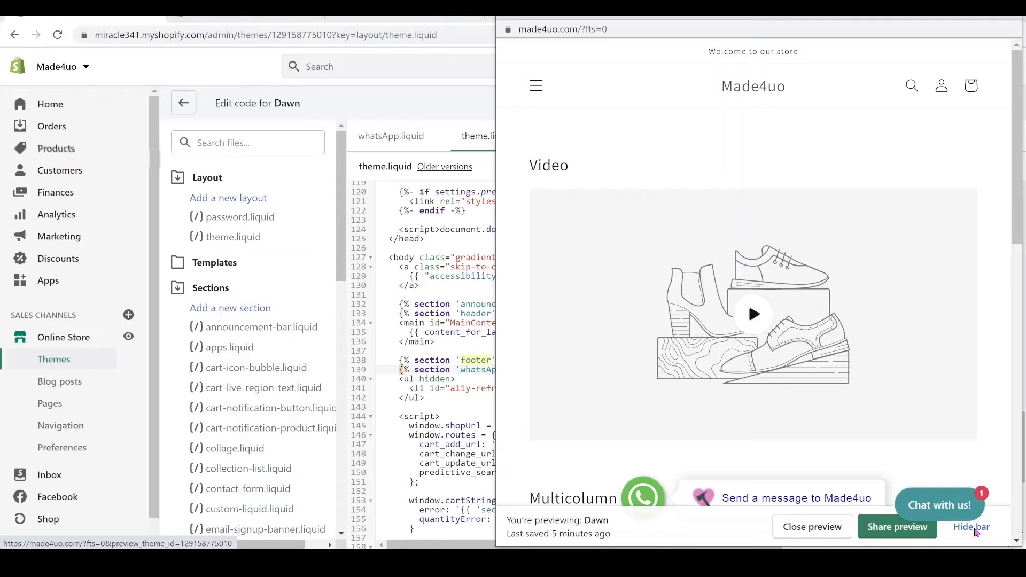
click(972, 527)
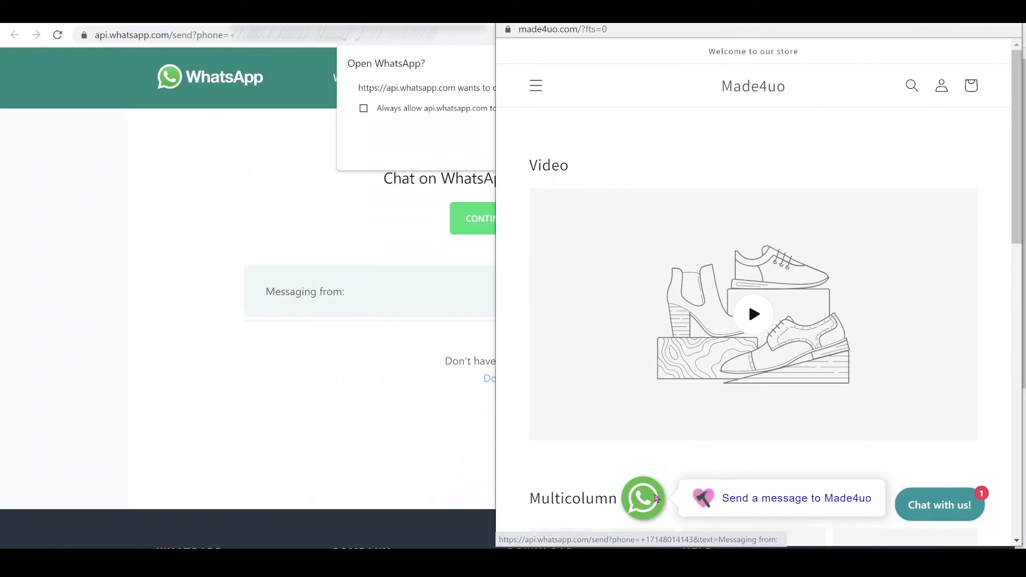
mouse_move(911, 86)
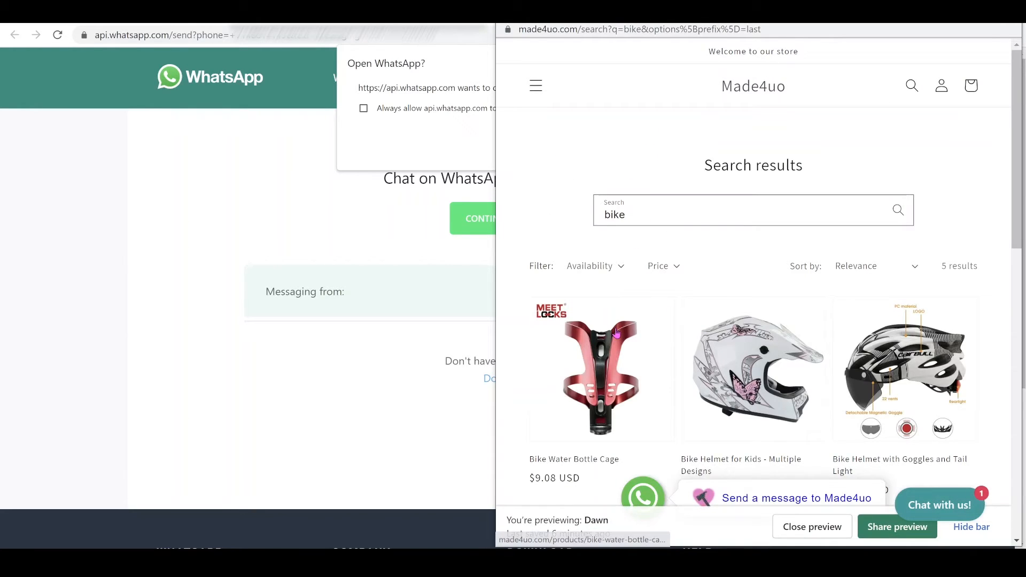
Start a WhatsApp chat from the bike water bottle cage product page and allow WhatsApp to open it.
click(600, 370)
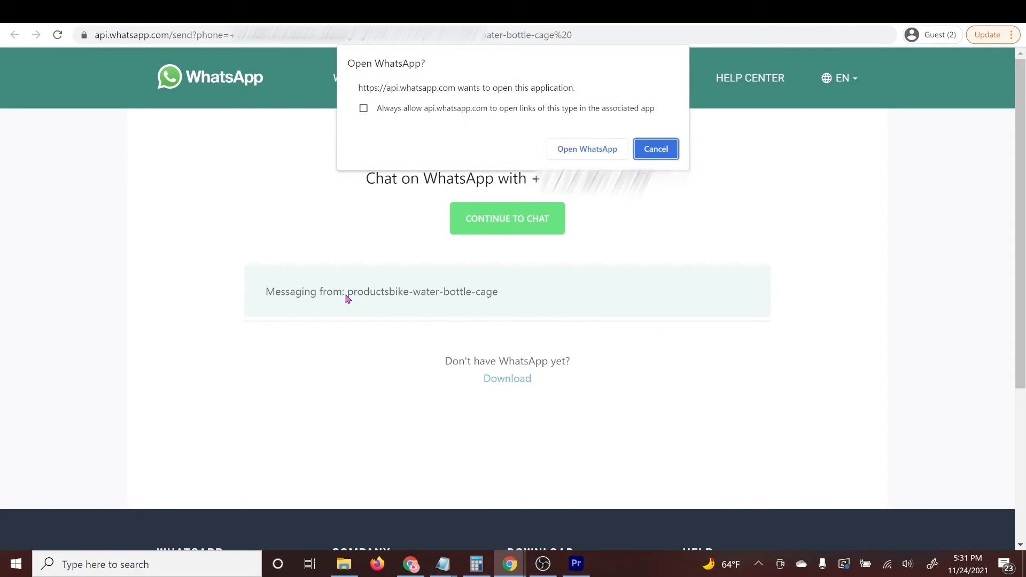
mouse_move(449, 302)
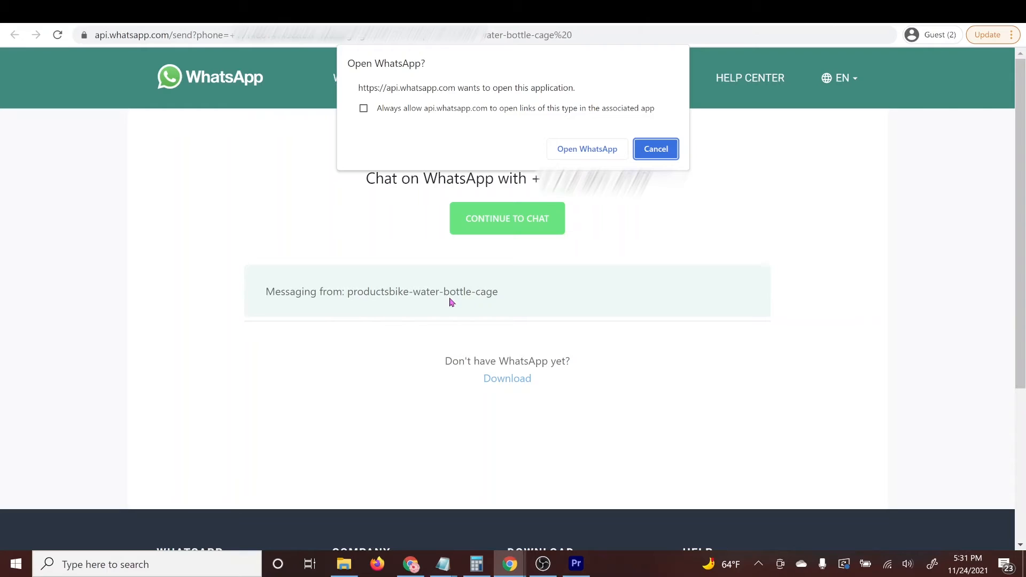
mouse_move(505, 303)
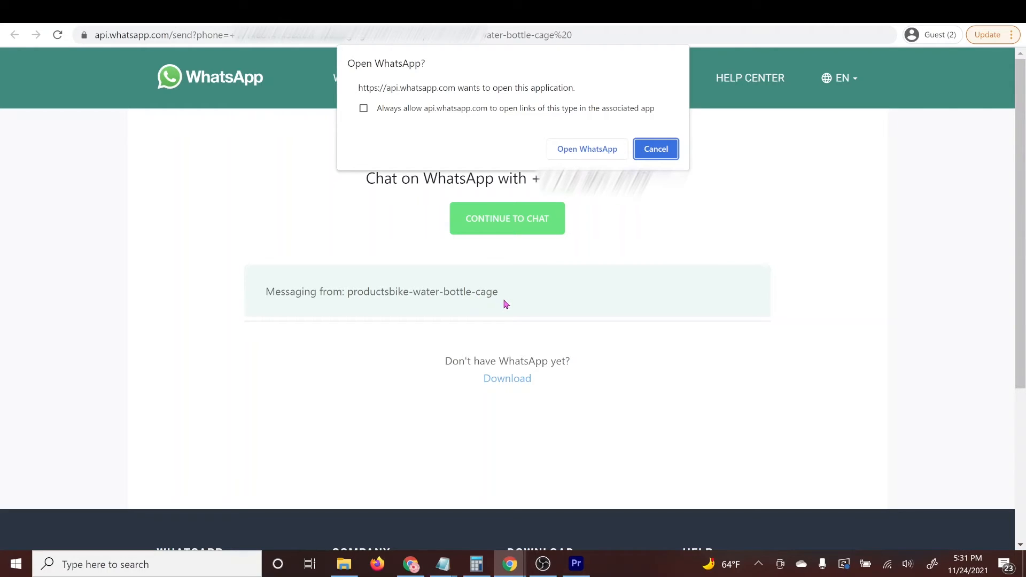
mouse_move(587, 148)
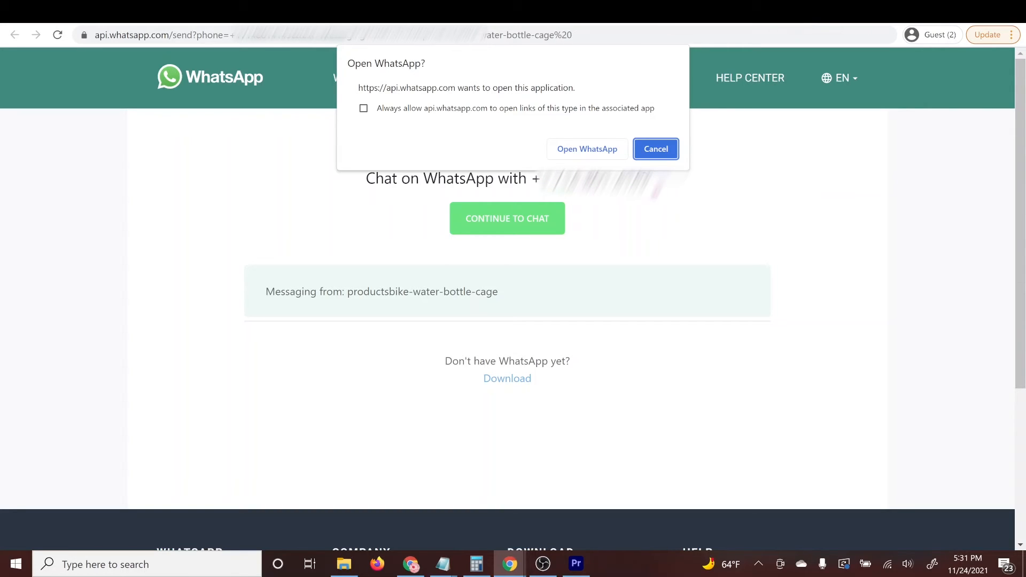
click(656, 148)
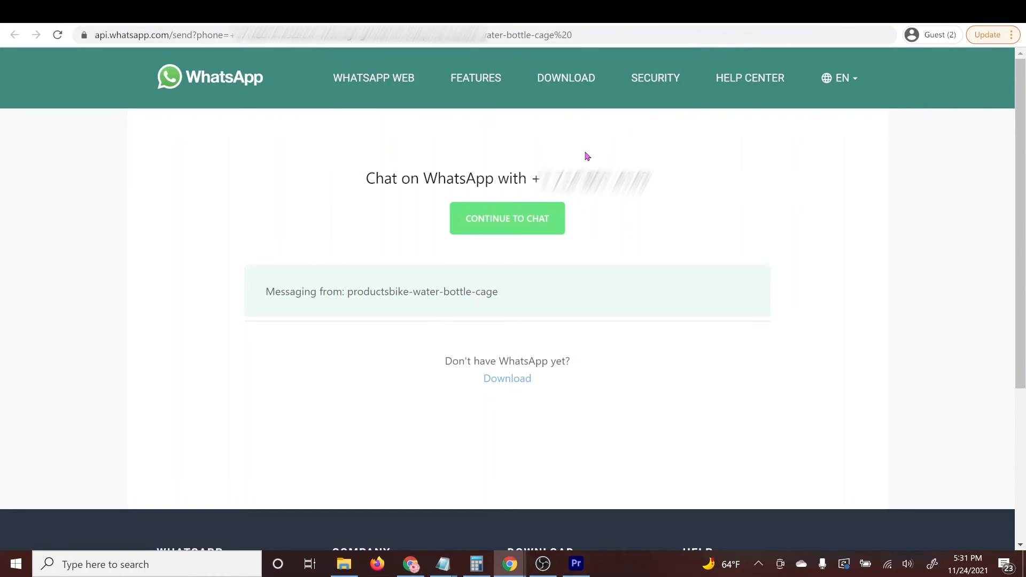
Continue to WhatsApp chat and send the pre-filled message with an added "Hello" greeting.
click(507, 218)
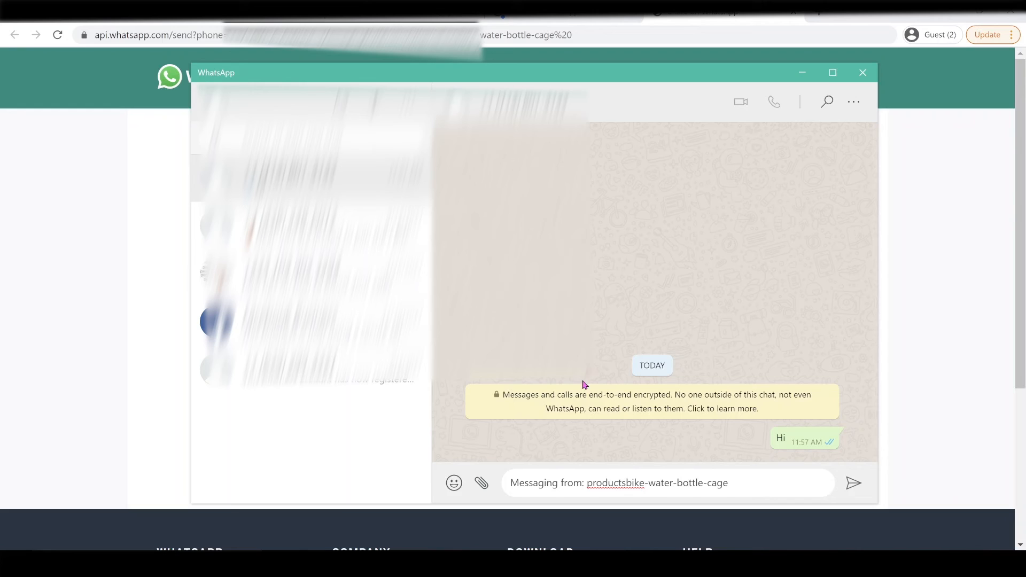
click(654, 482)
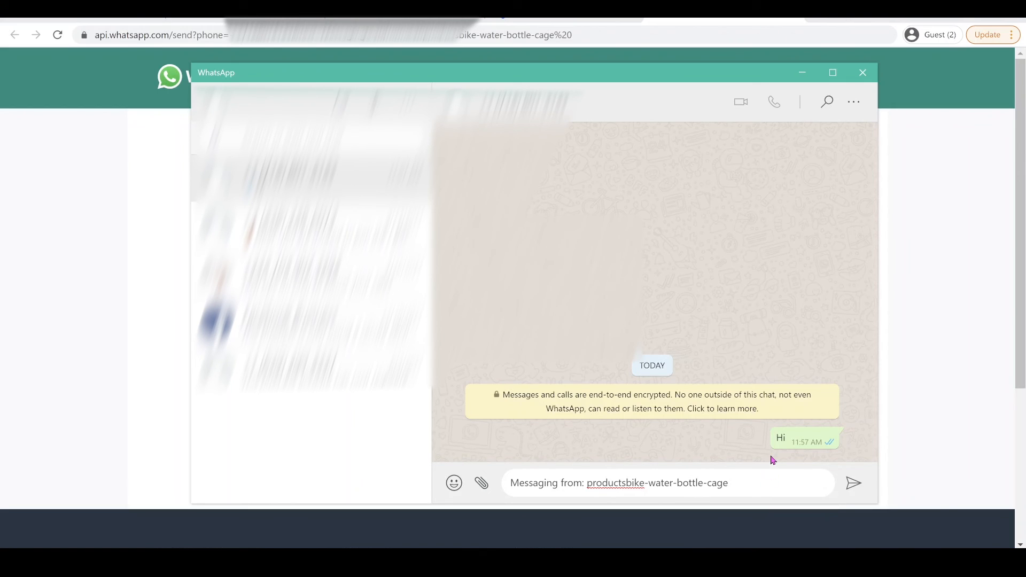
click(853, 484)
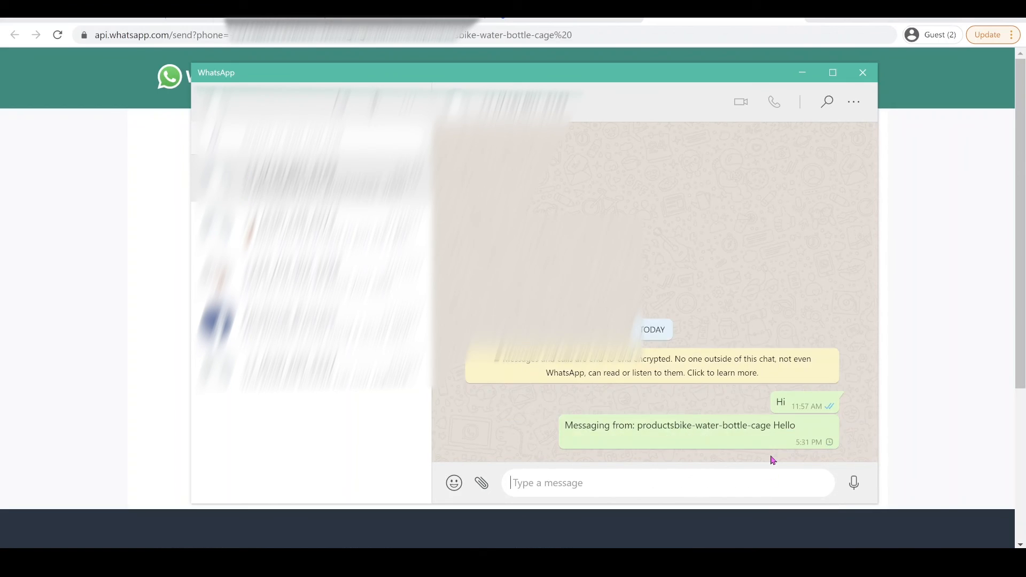